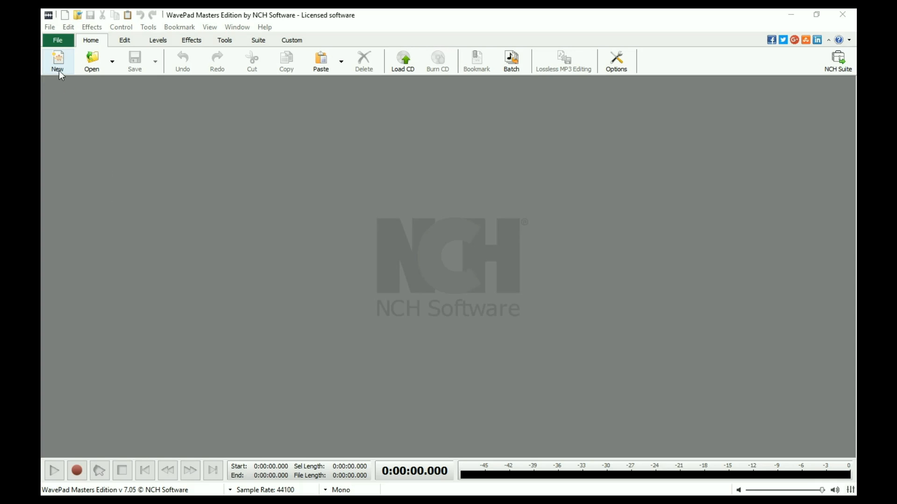
mouse_move(57, 60)
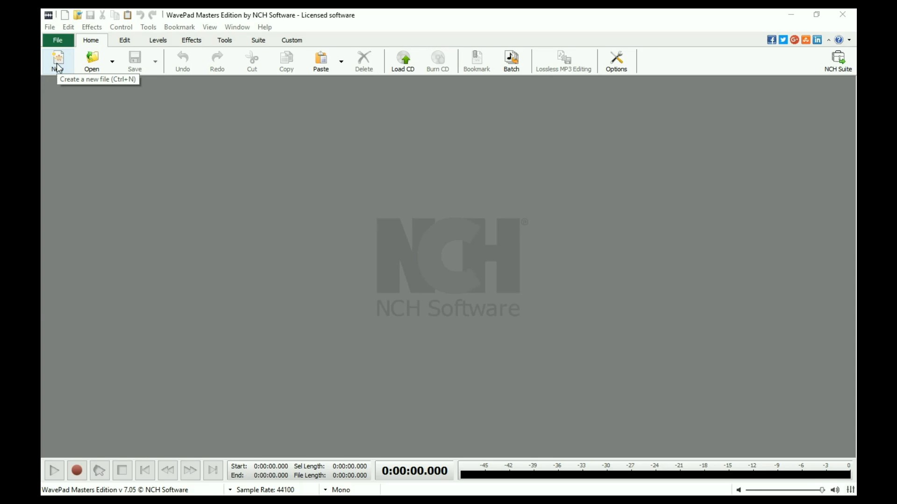
- Create a new empty untitled audio file
left_click(57, 60)
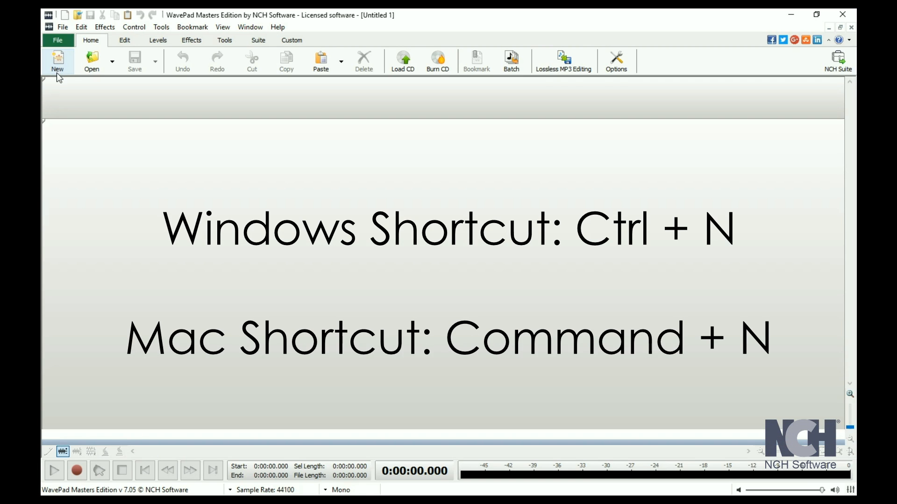
key("ctrl+n")
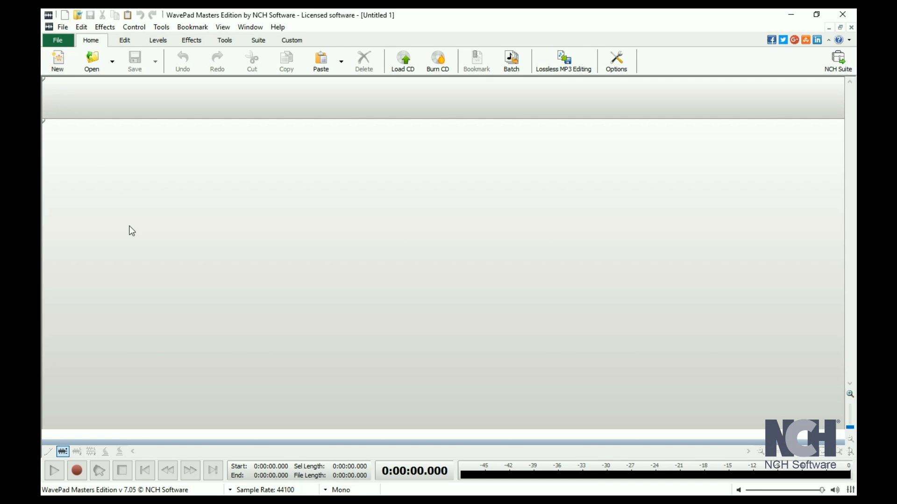
mouse_move(131, 226)
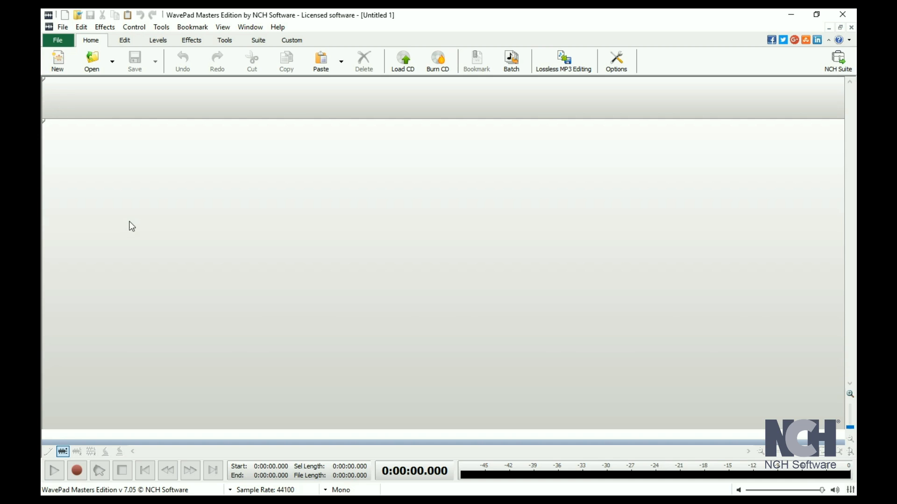
mouse_move(91, 59)
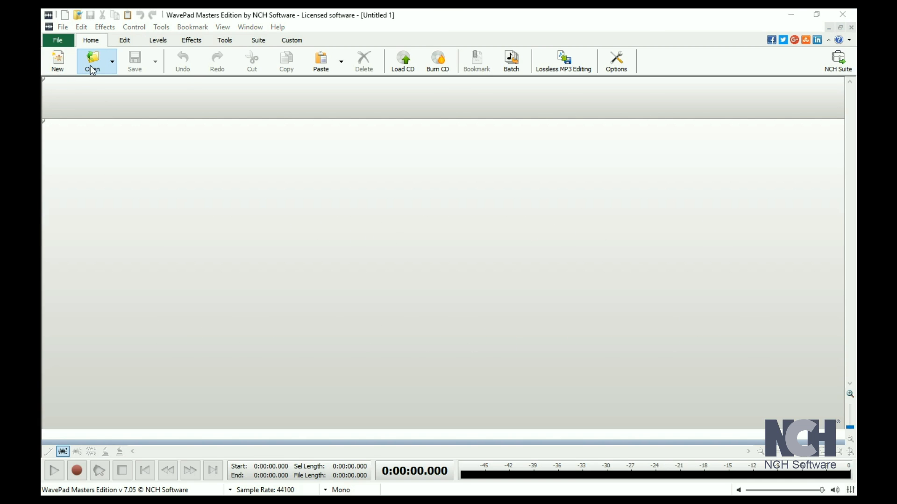
- Load 'The Best Pessimist - Walking With Happiness.mp3' from Music for Videos
left_click(91, 62)
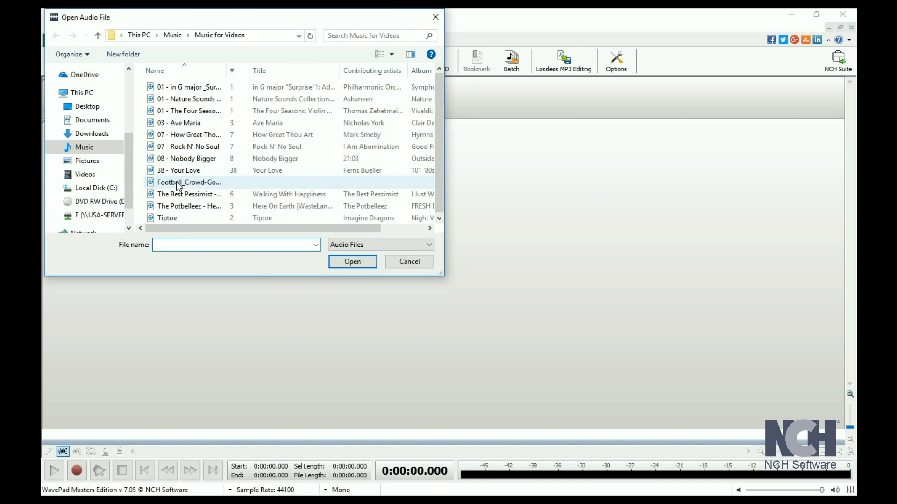
left_click(352, 262)
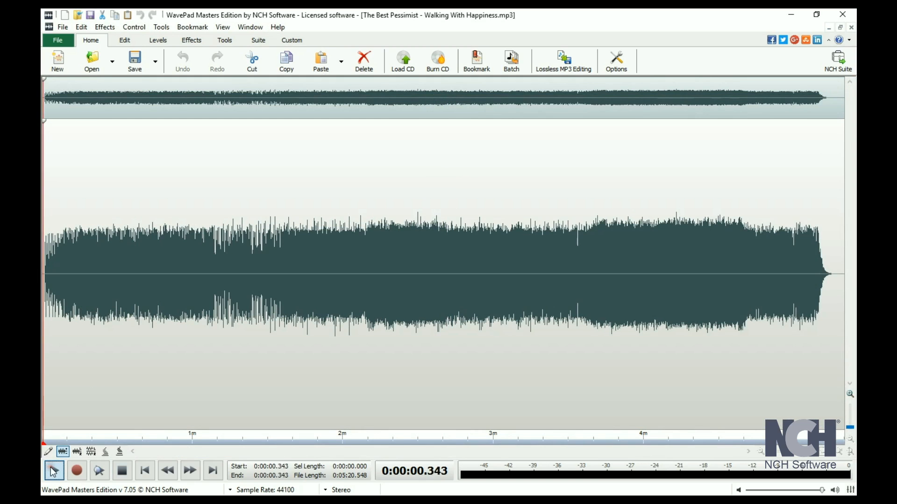
- Play the song, stop it, then resume playback from about 0:38
left_click(75, 470)
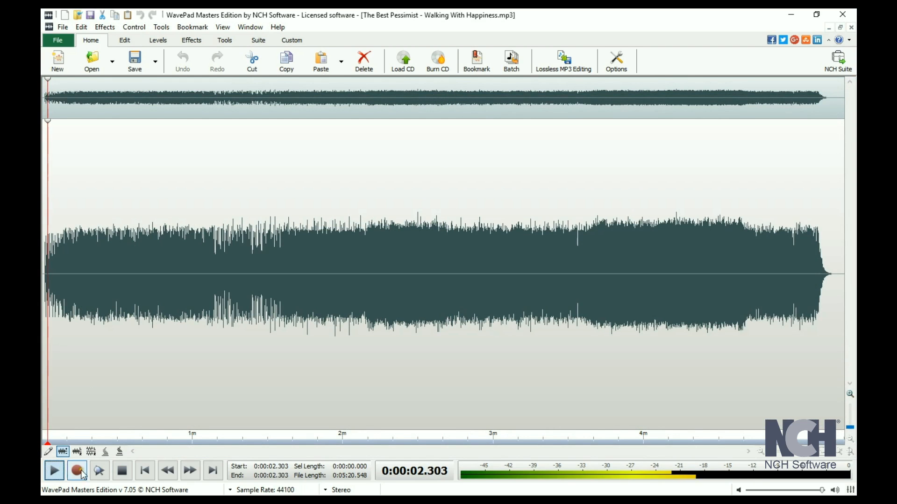
left_click(122, 470)
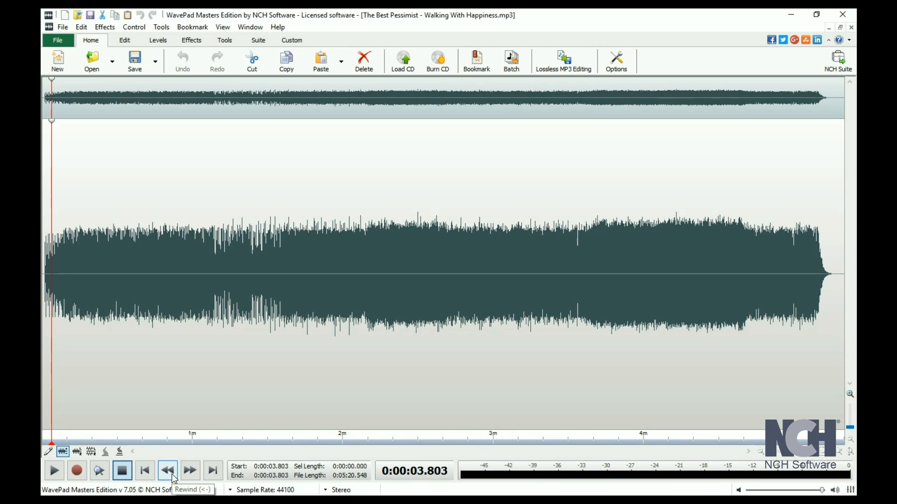
left_click(190, 470)
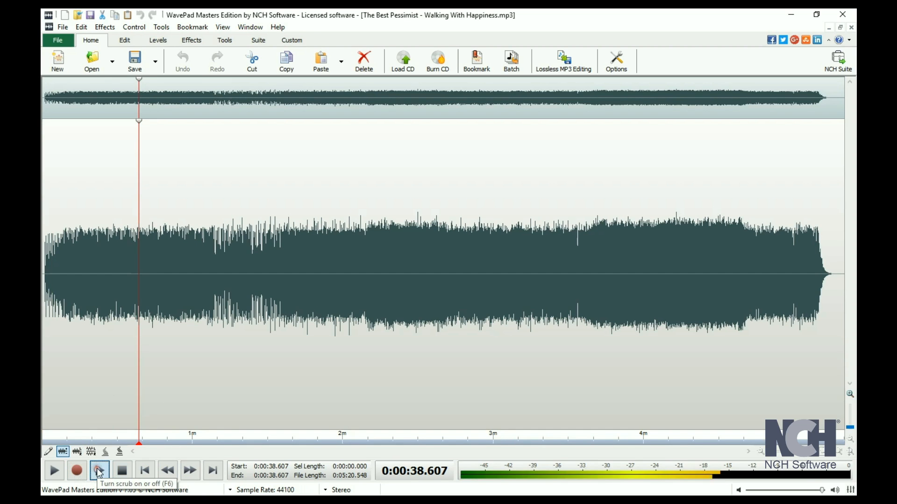
- Turn scrubbing on, select roughly 0:38.6 to 0:56.9 and play that portion
left_click(121, 470)
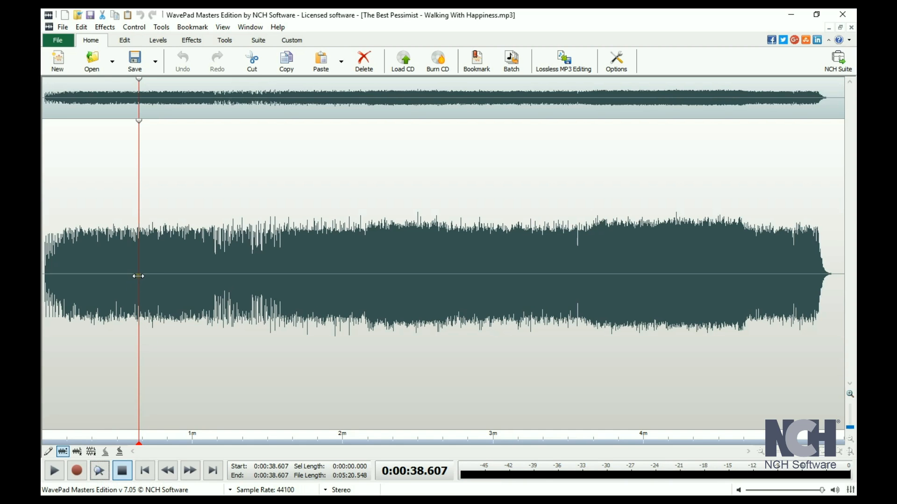
left_click_drag(139, 274, 169, 274)
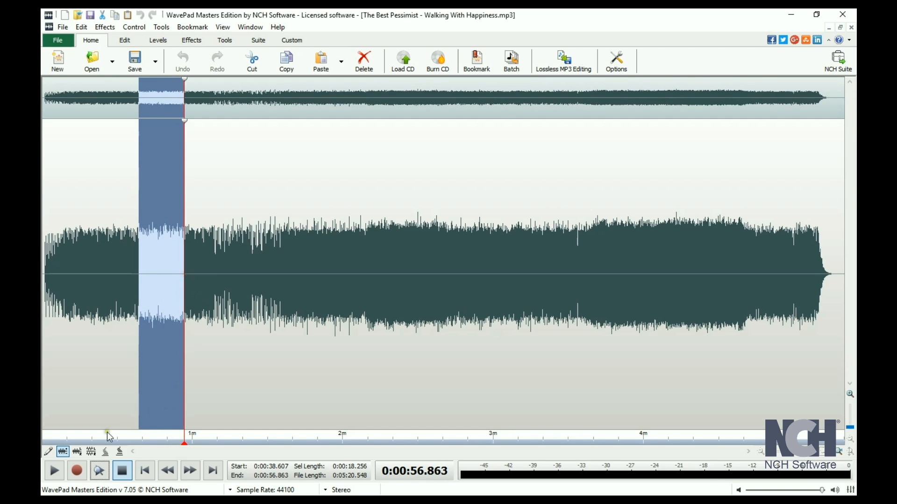
left_click(54, 470)
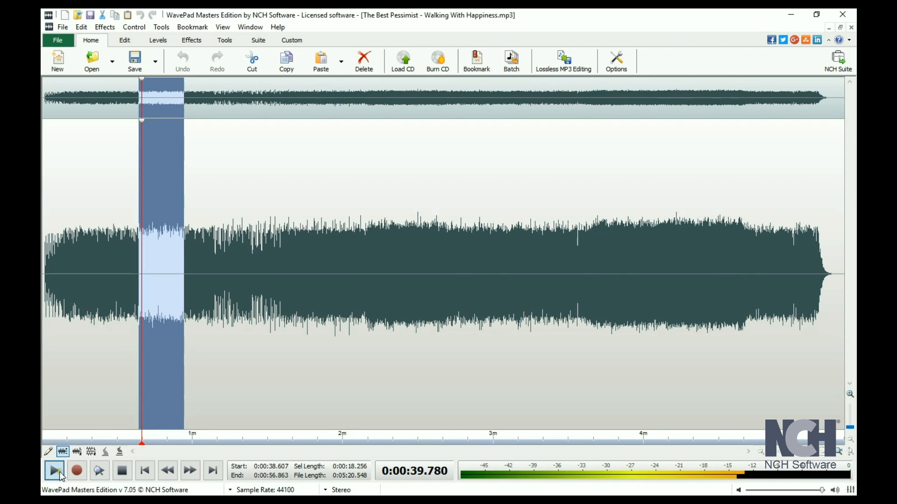